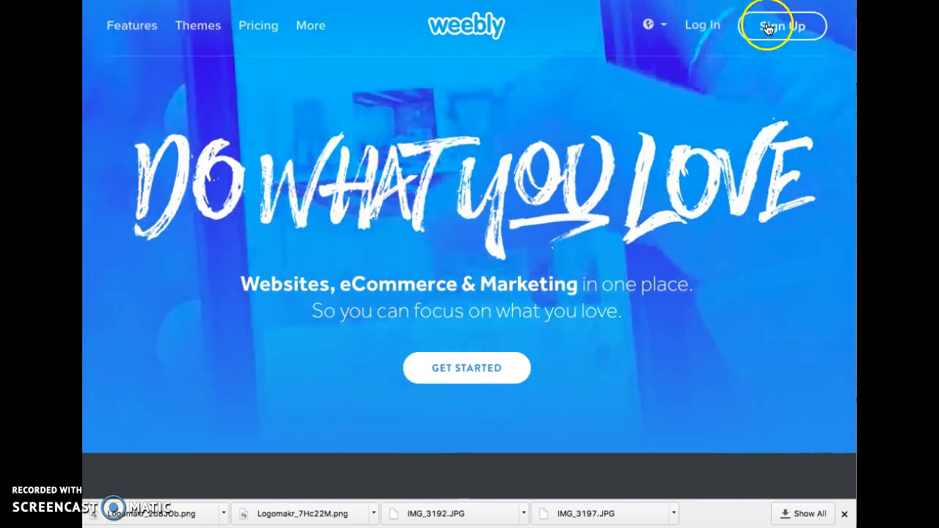
# Step: Sign up for Weebly with Google Sign Up and sign in with the Google password
pyautogui.click(782, 26)
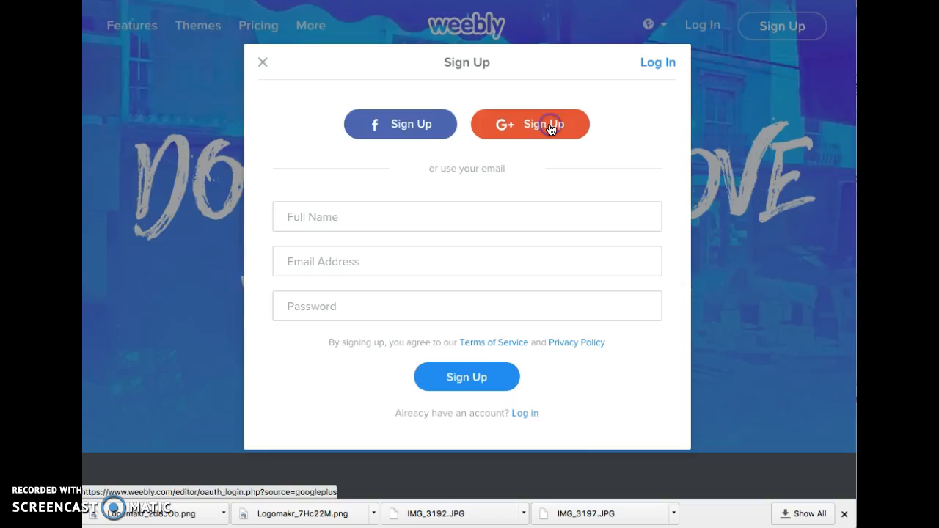
pyautogui.click(530, 123)
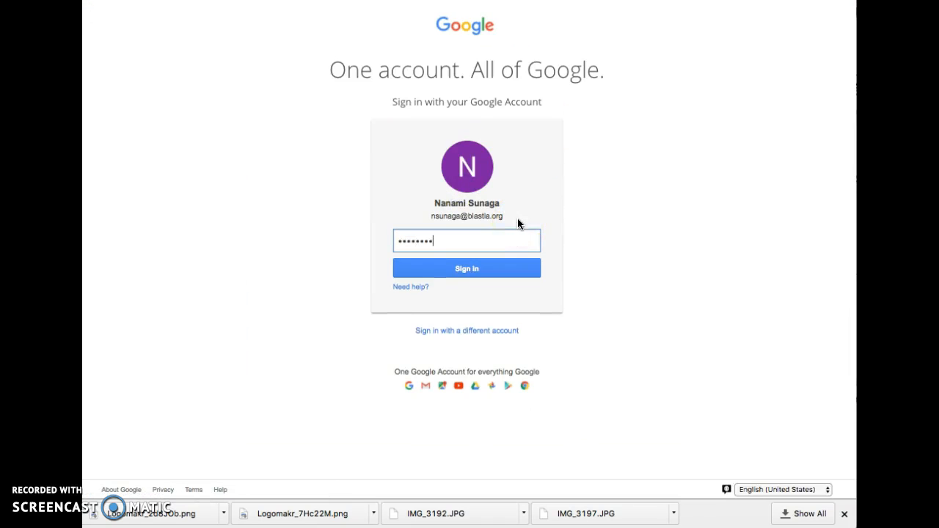
pyautogui.press('backspace')
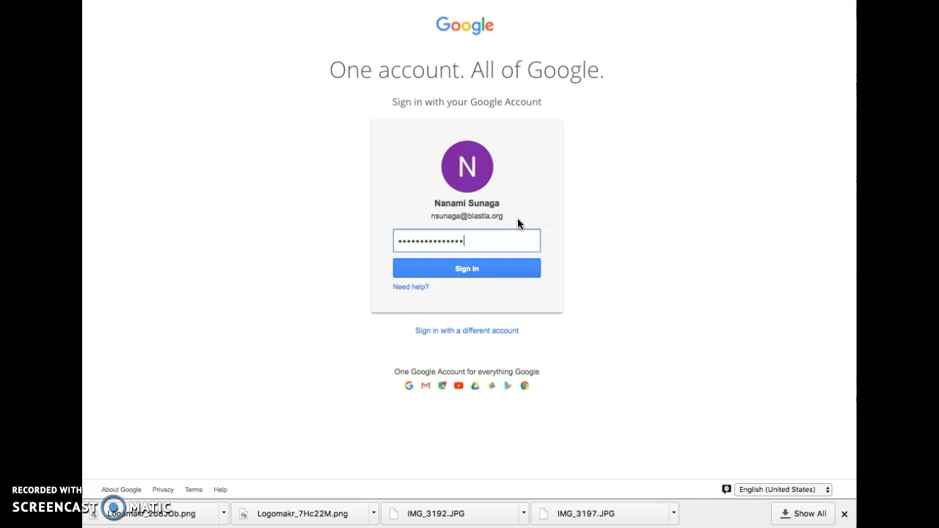
pyautogui.click(466, 268)
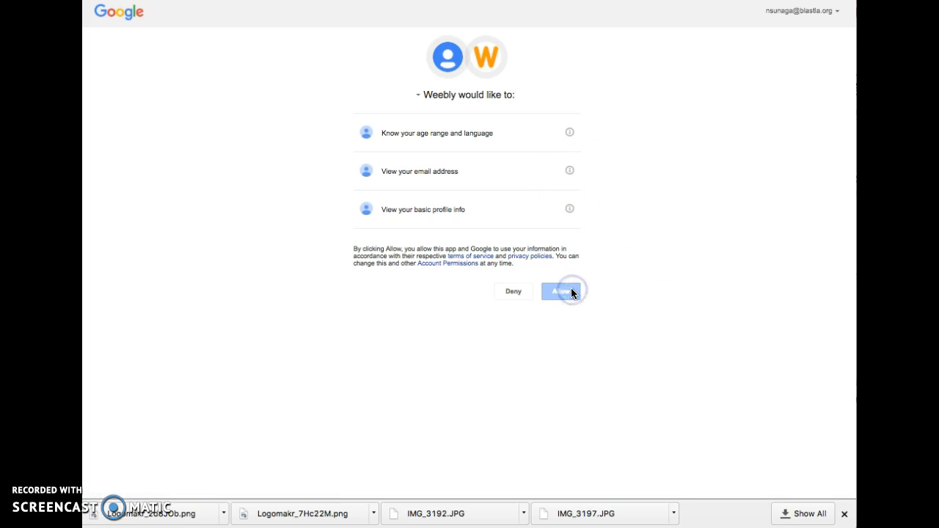
# Step: Allow Weebly to use the Google profile information
pyautogui.click(561, 291)
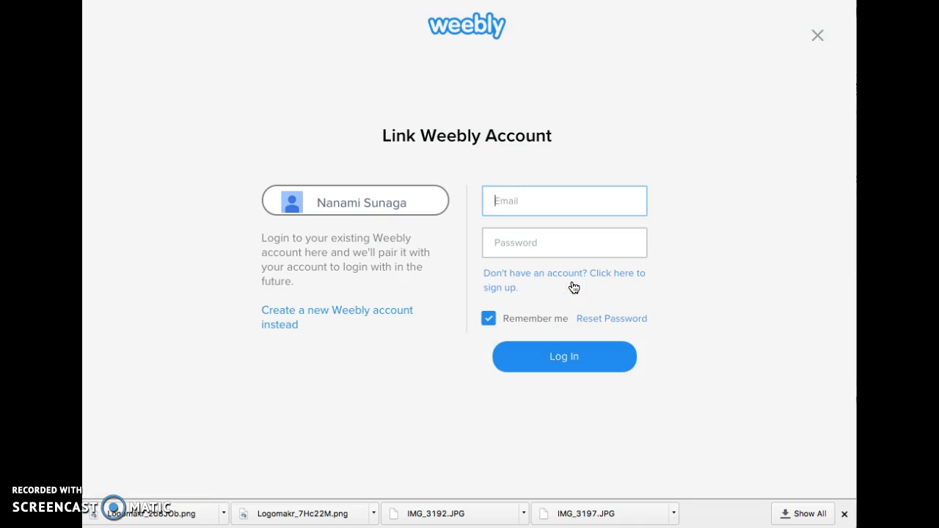
pyautogui.moveTo(573, 285)
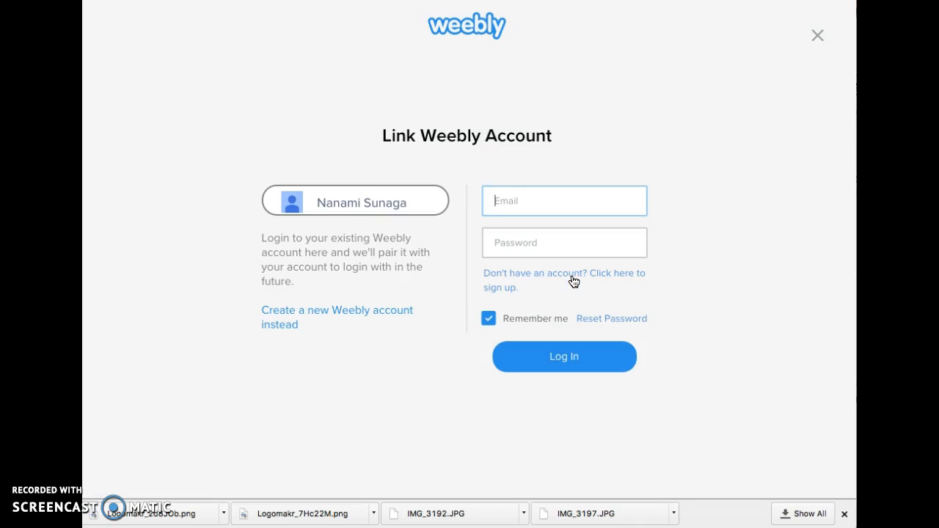
pyautogui.moveTo(391, 311)
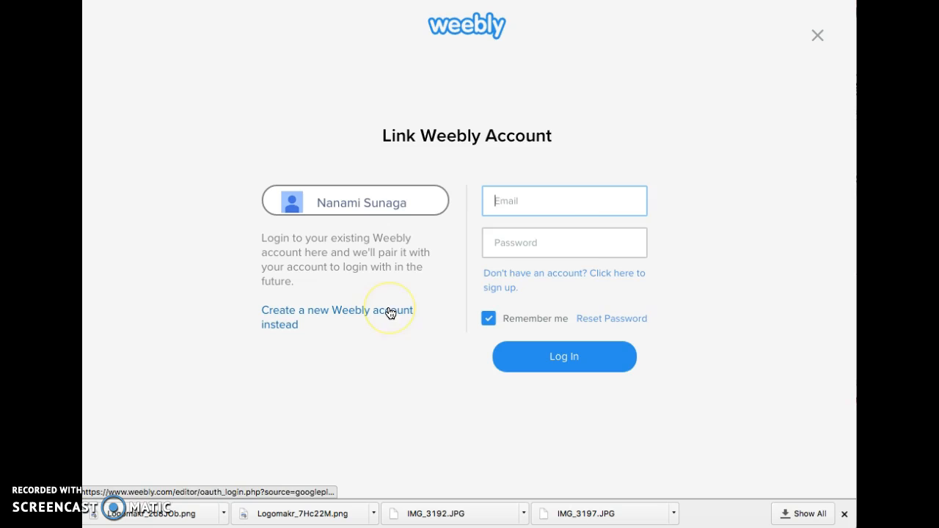
pyautogui.moveTo(358, 314)
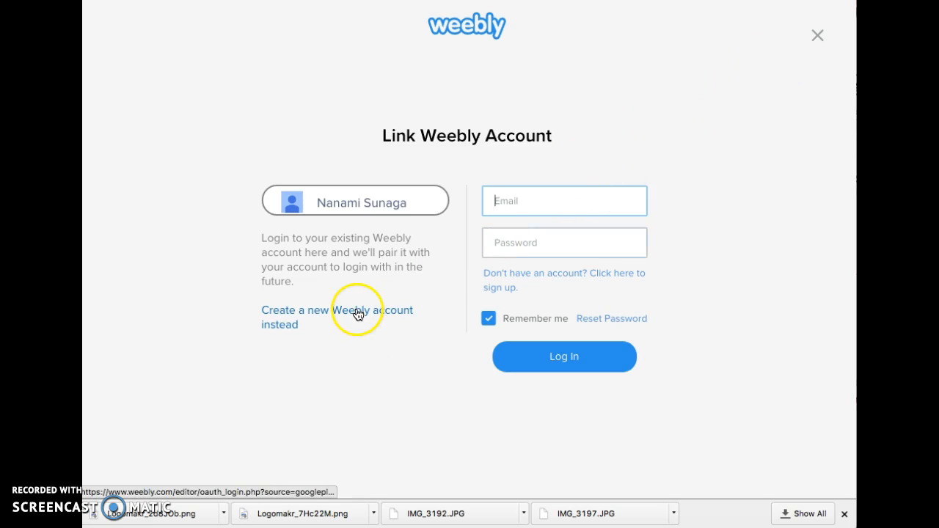
pyautogui.moveTo(455, 292)
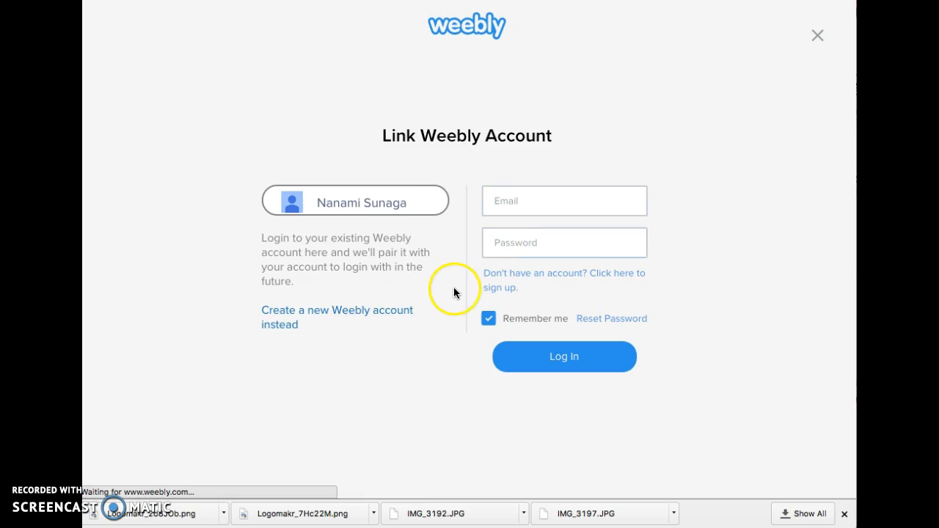
# Step: Create a new Weebly account and browse the event, personal, portfolio and business themes
pyautogui.click(563, 356)
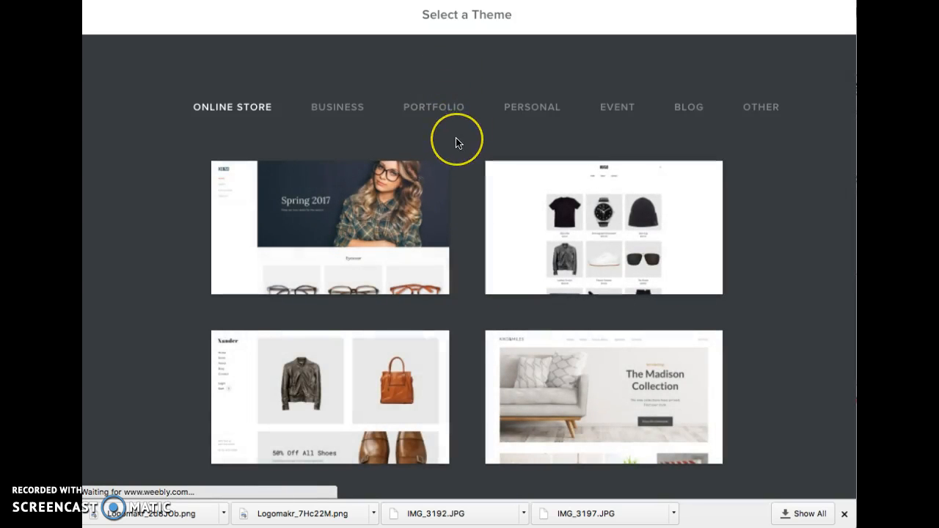
pyautogui.moveTo(472, 113)
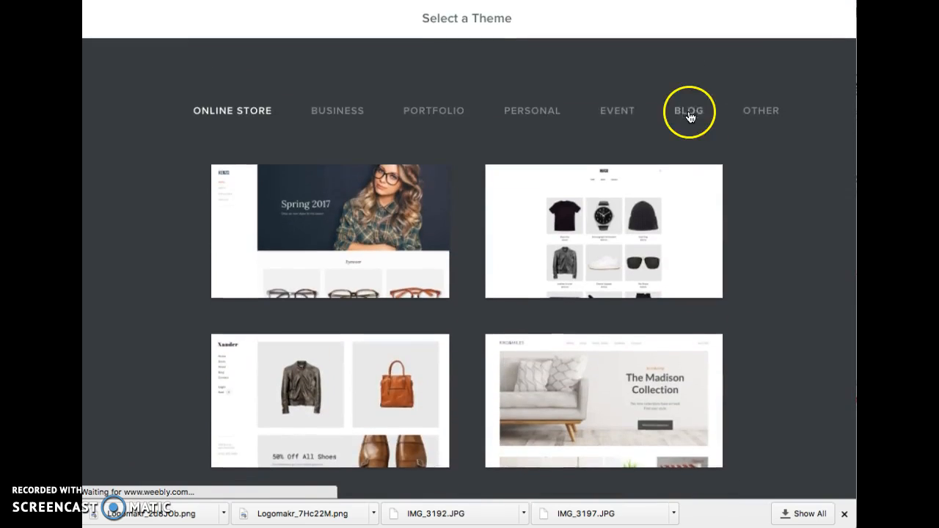
pyautogui.click(532, 110)
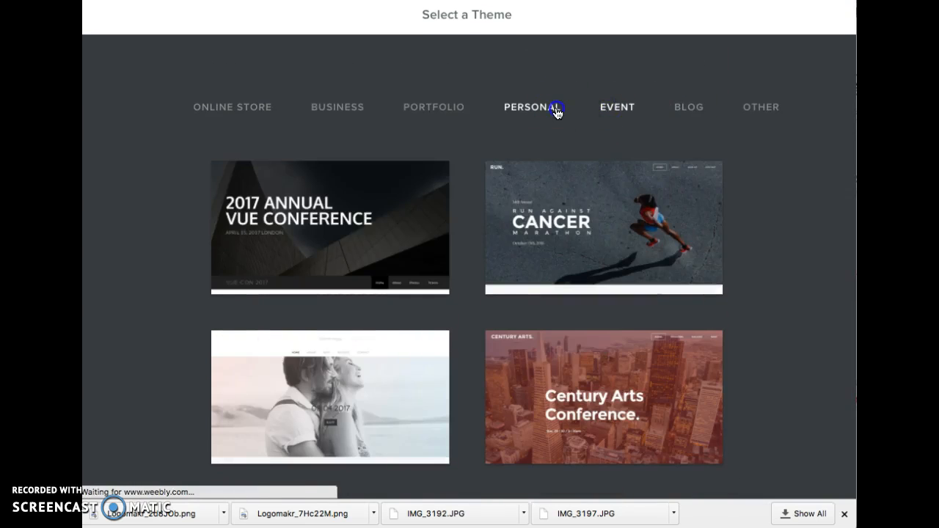
pyautogui.click(531, 106)
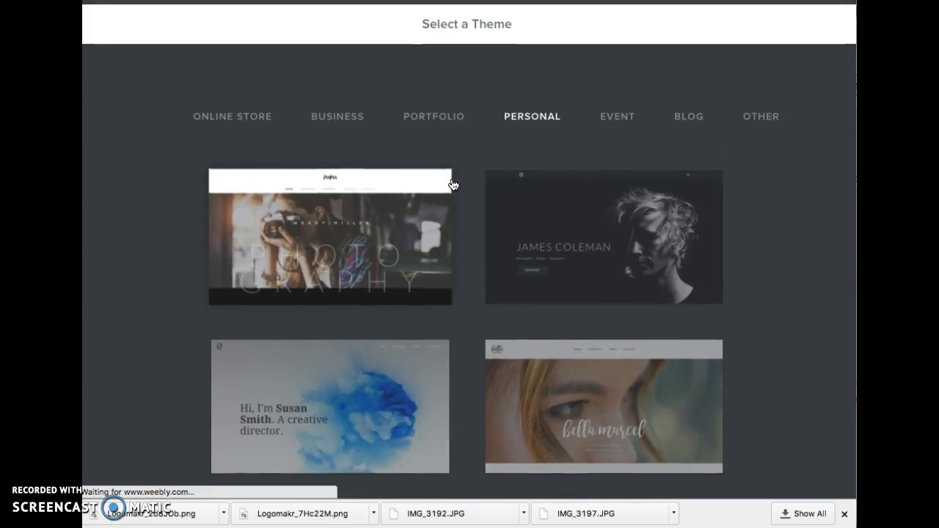
pyautogui.click(337, 107)
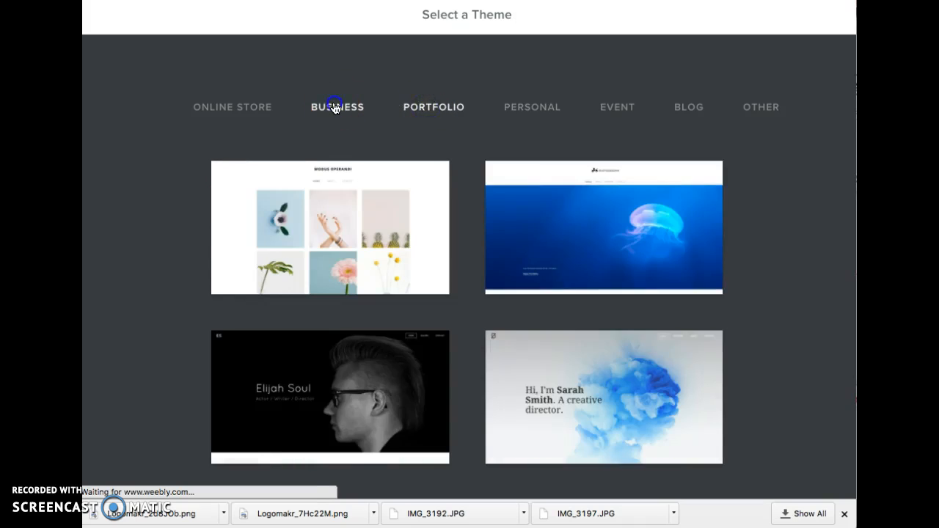
pyautogui.click(337, 107)
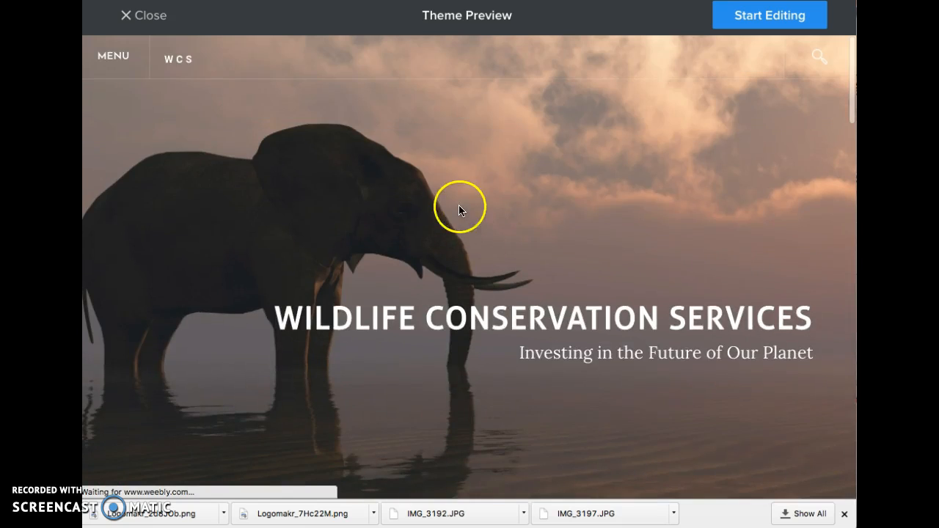
pyautogui.moveTo(769, 15)
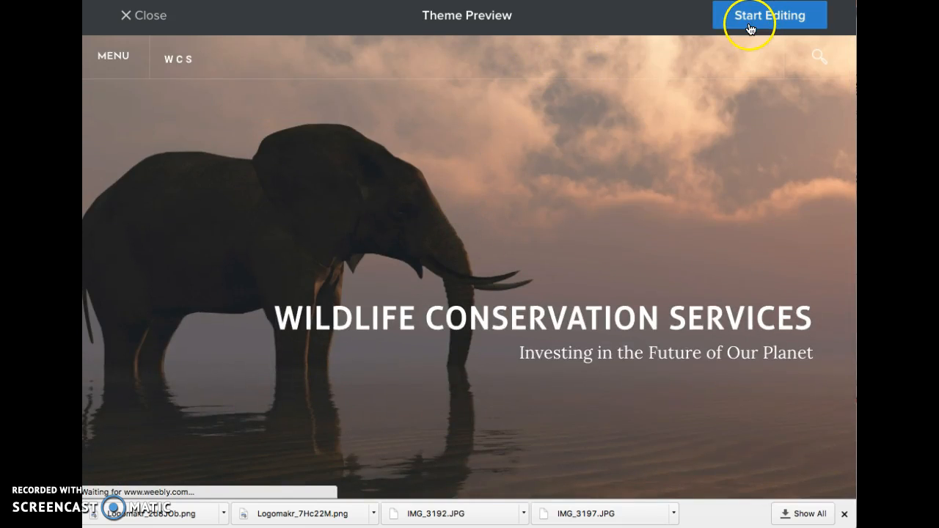
# Step: Build the site from the Wildlife Conservation theme, skipping the domain choice for now
pyautogui.click(770, 15)
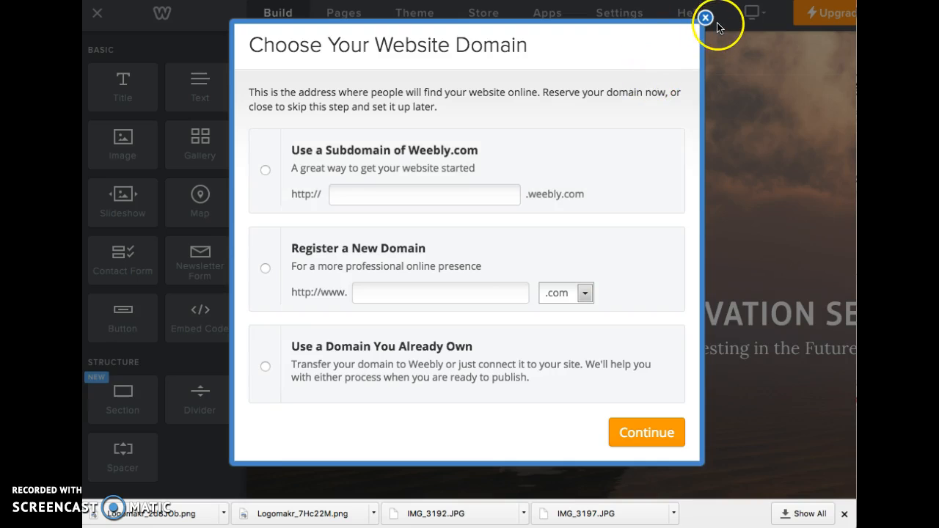
pyautogui.click(704, 18)
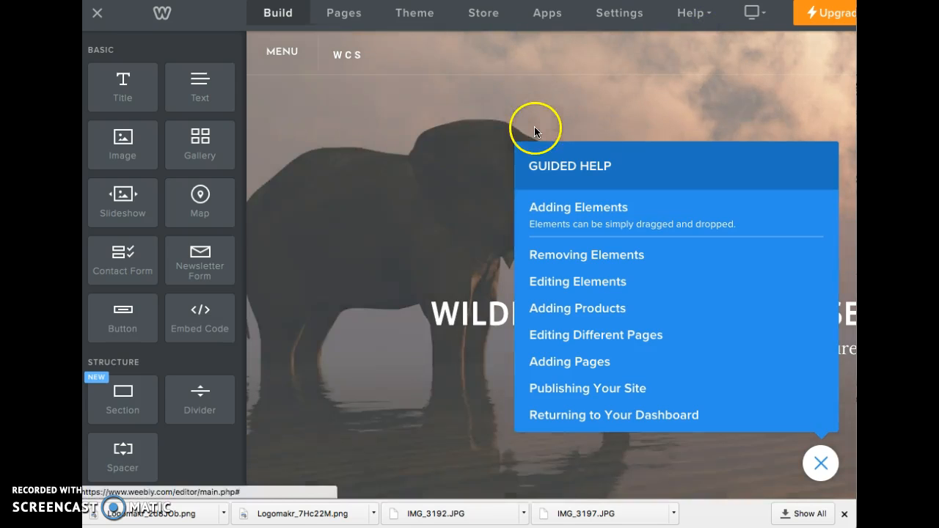
pyautogui.moveTo(587, 330)
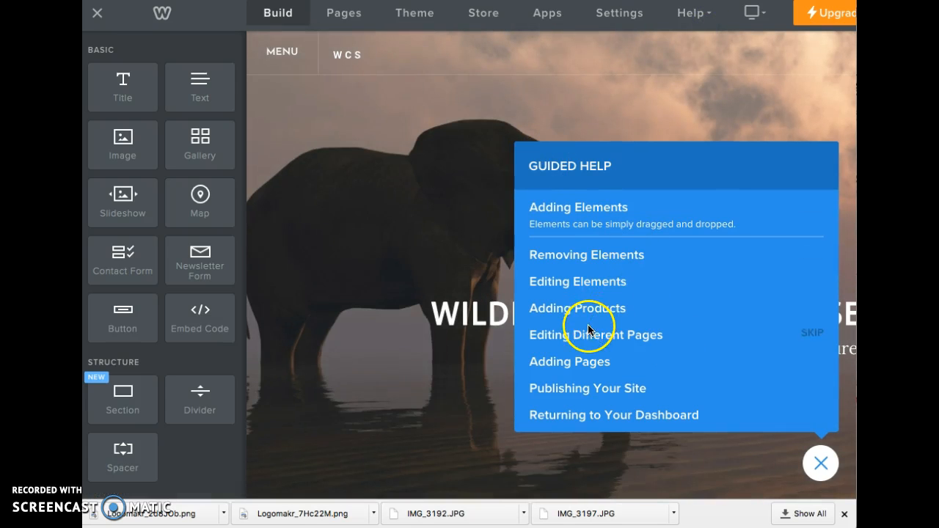
pyautogui.moveTo(589, 221)
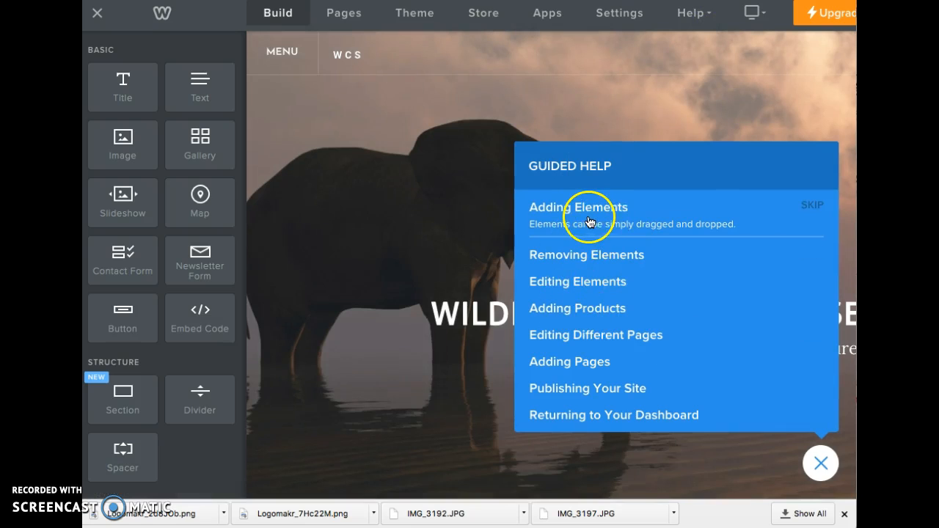
pyautogui.moveTo(598, 362)
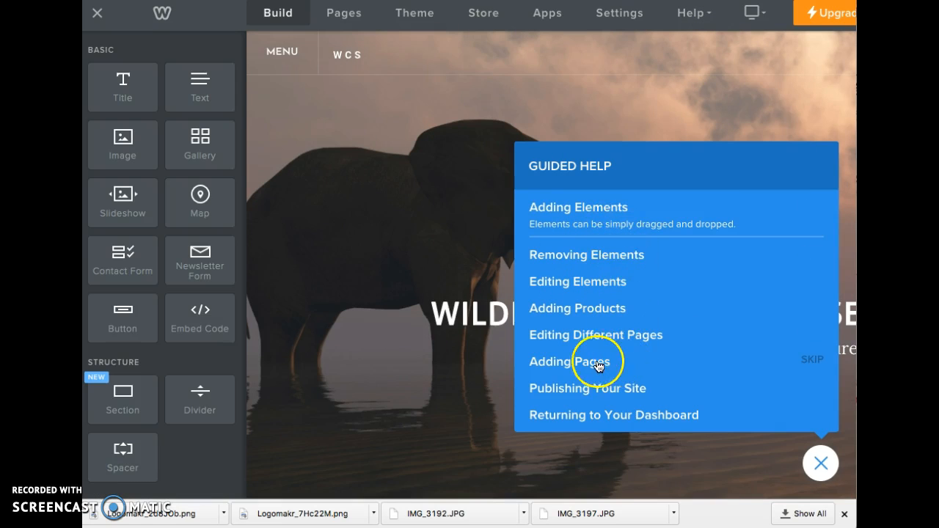
pyautogui.moveTo(573, 213)
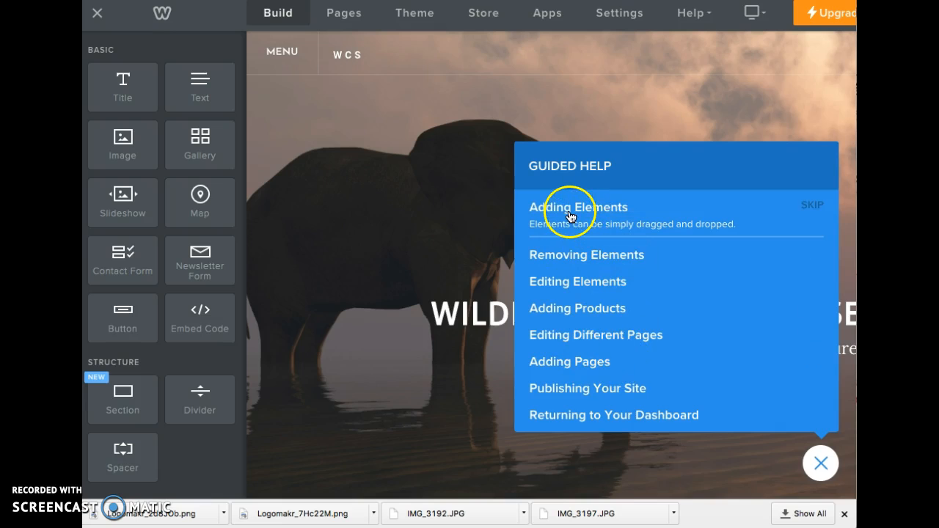
# Step: Close Guided Help and open Settings, viewing Members and then the empty Editors page
pyautogui.click(820, 463)
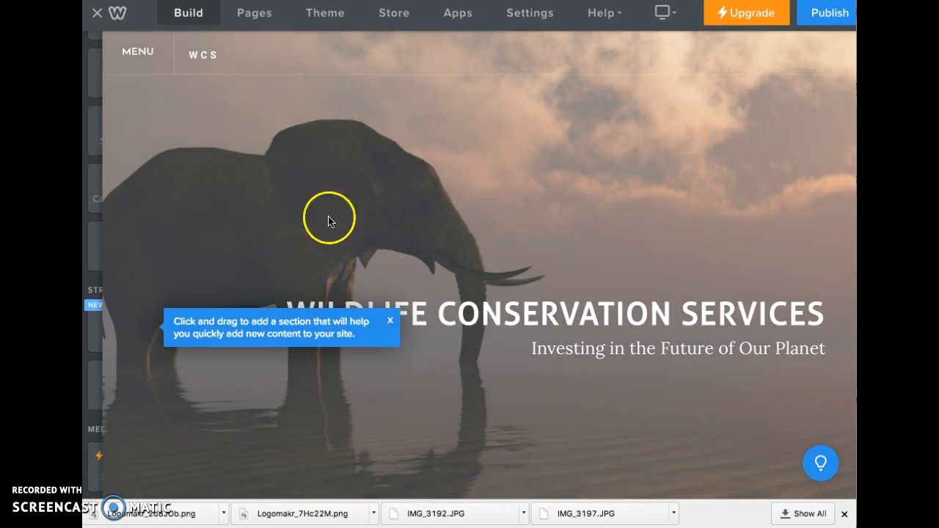
pyautogui.moveTo(510, 108)
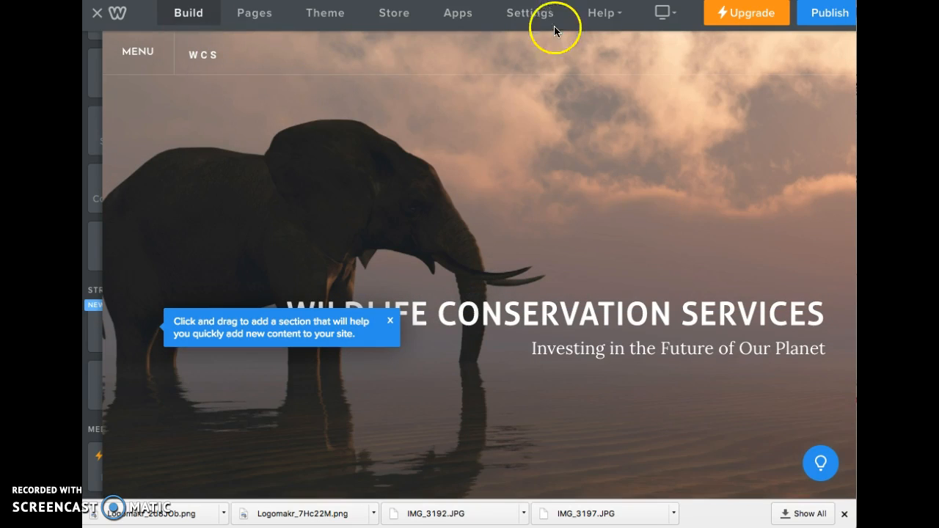
pyautogui.moveTo(530, 15)
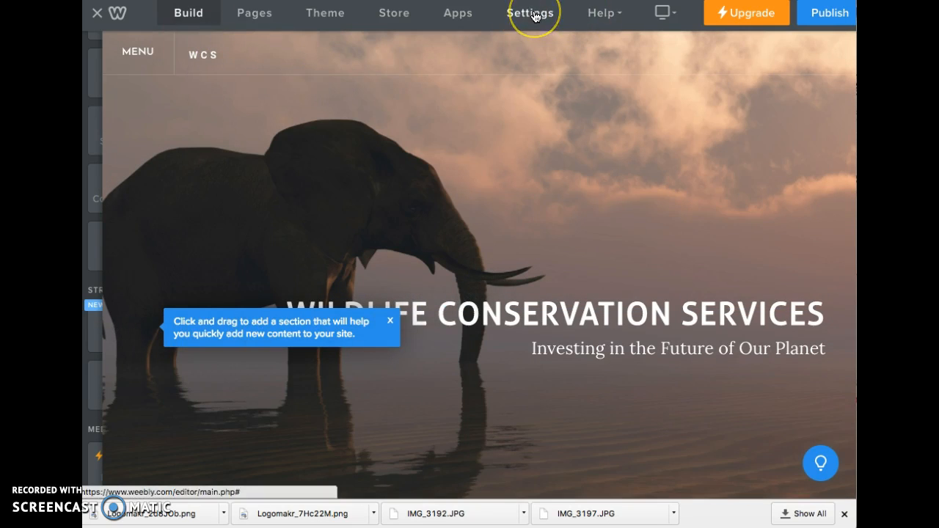
pyautogui.click(530, 12)
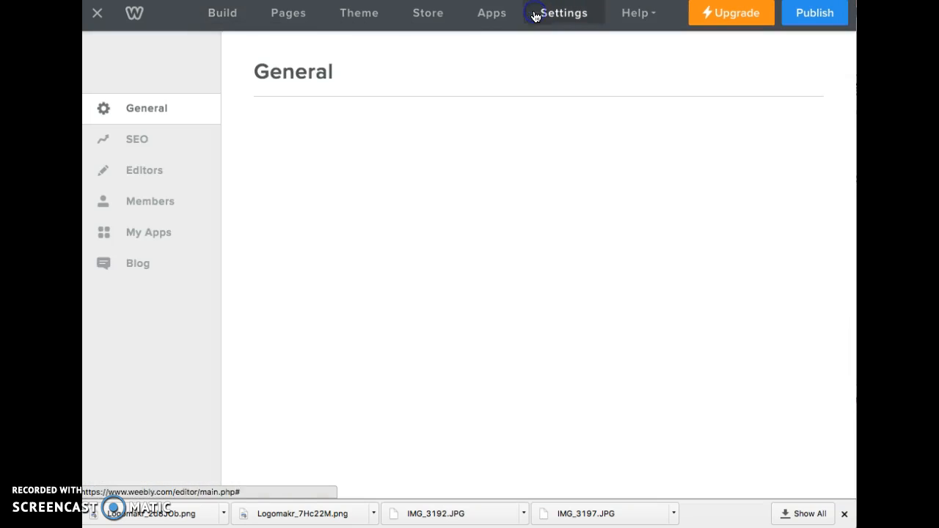
pyautogui.click(149, 201)
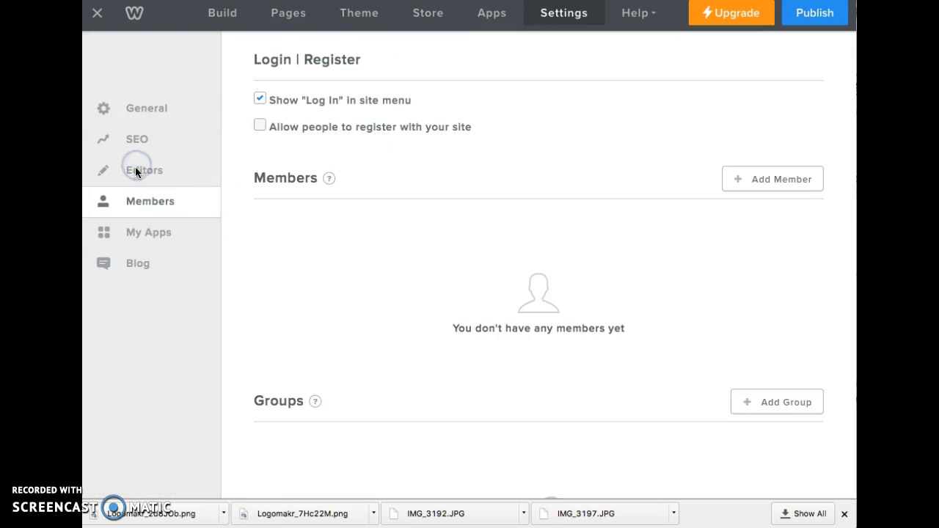
pyautogui.click(143, 169)
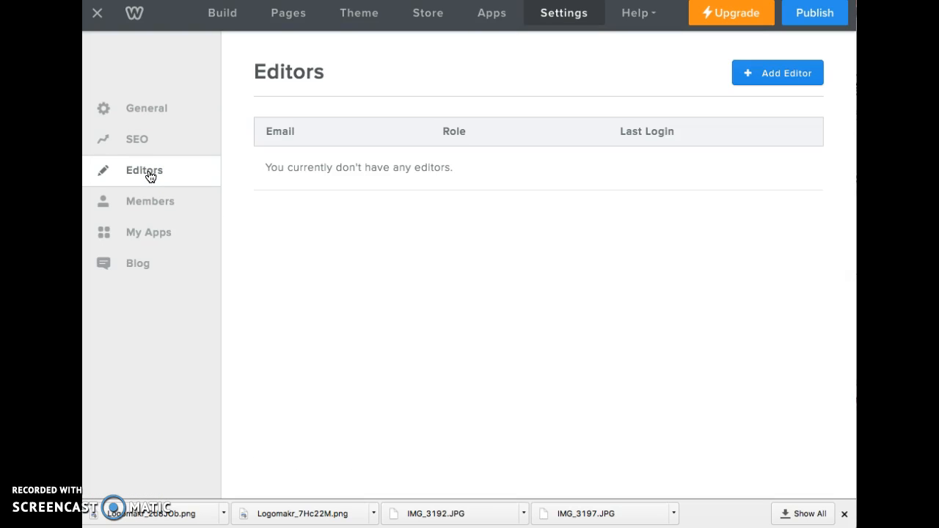
pyautogui.moveTo(603, 120)
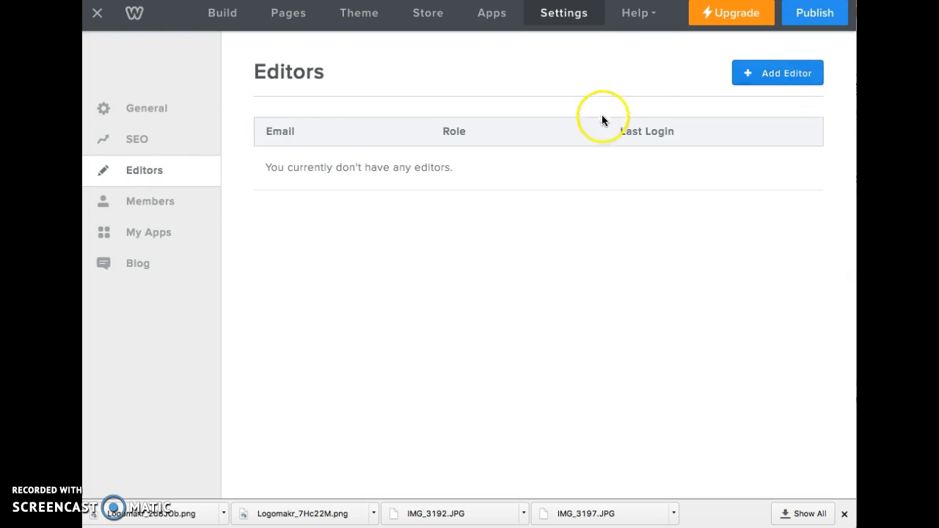
pyautogui.moveTo(777, 77)
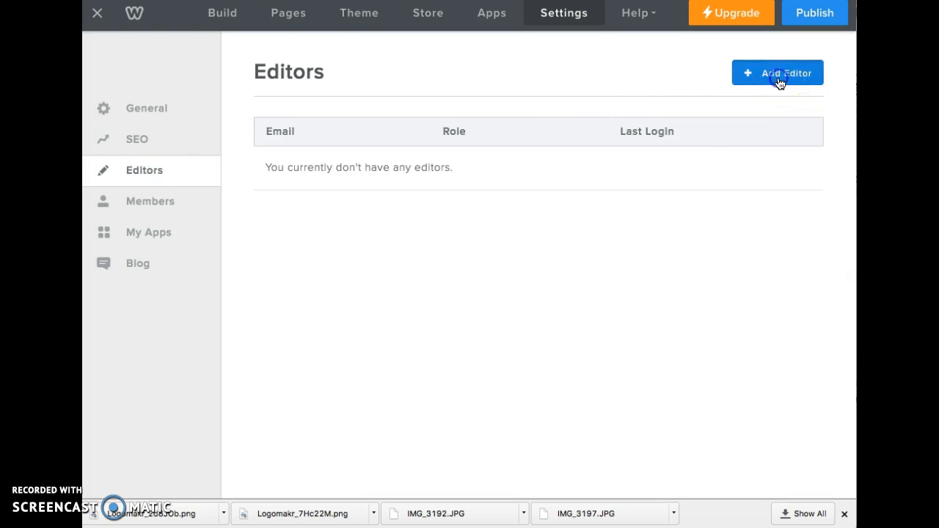
pyautogui.click(777, 73)
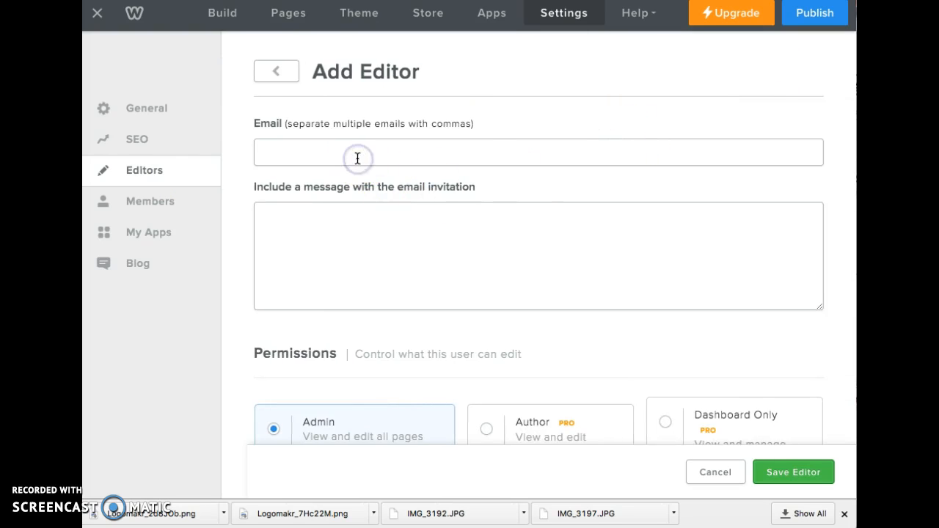
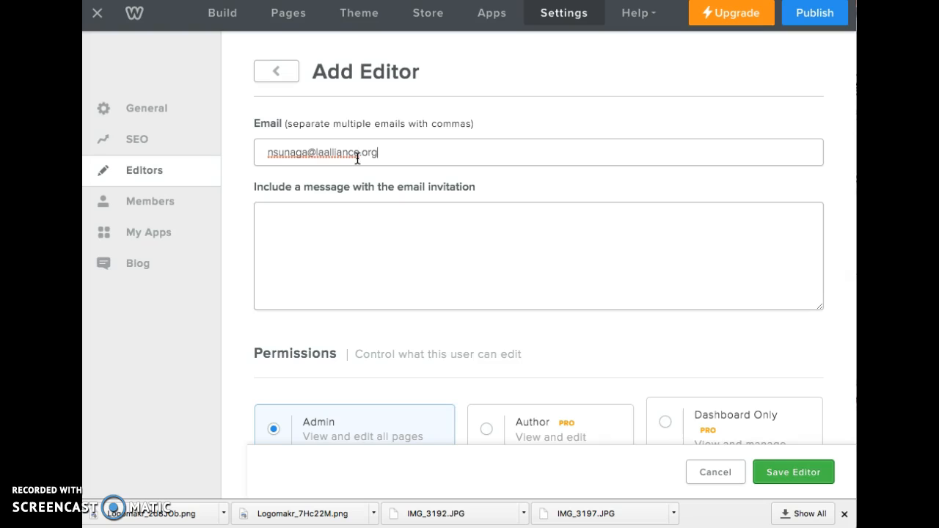
pyautogui.write(',')
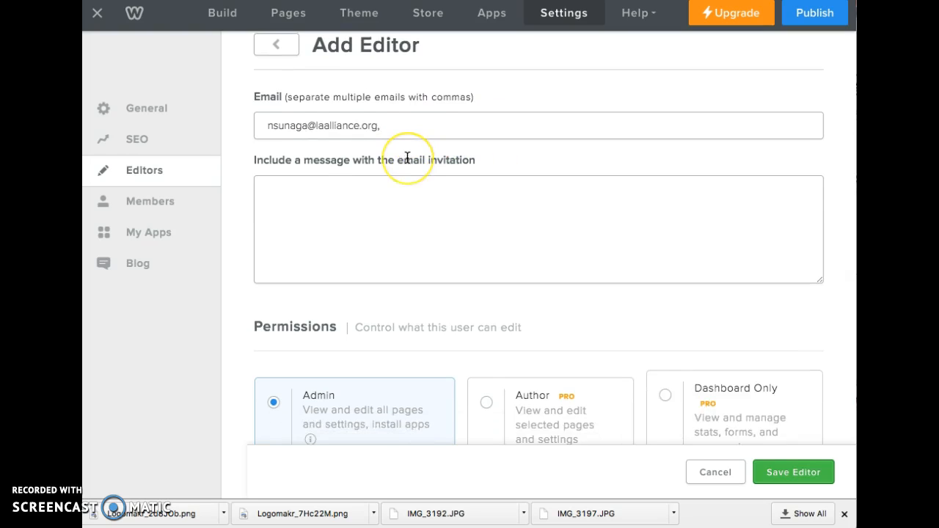
pyautogui.scroll(-3)
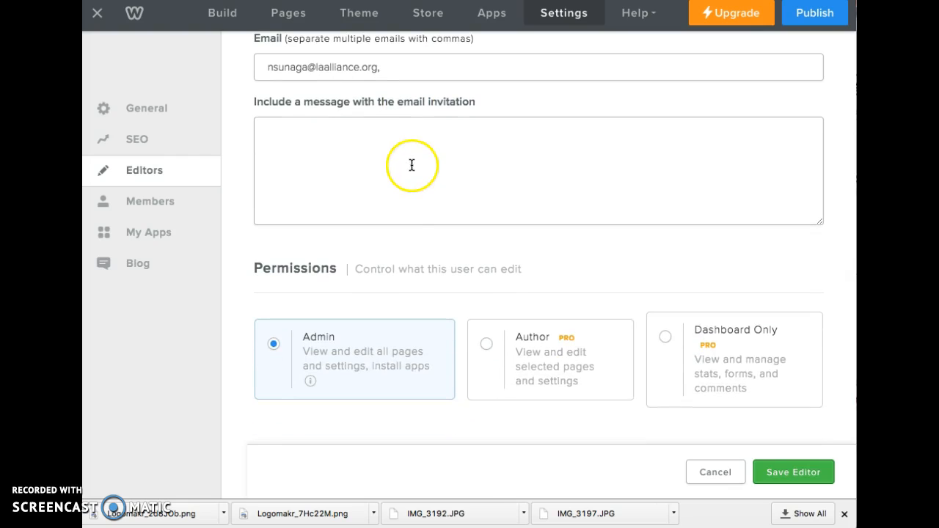
pyautogui.moveTo(653, 397)
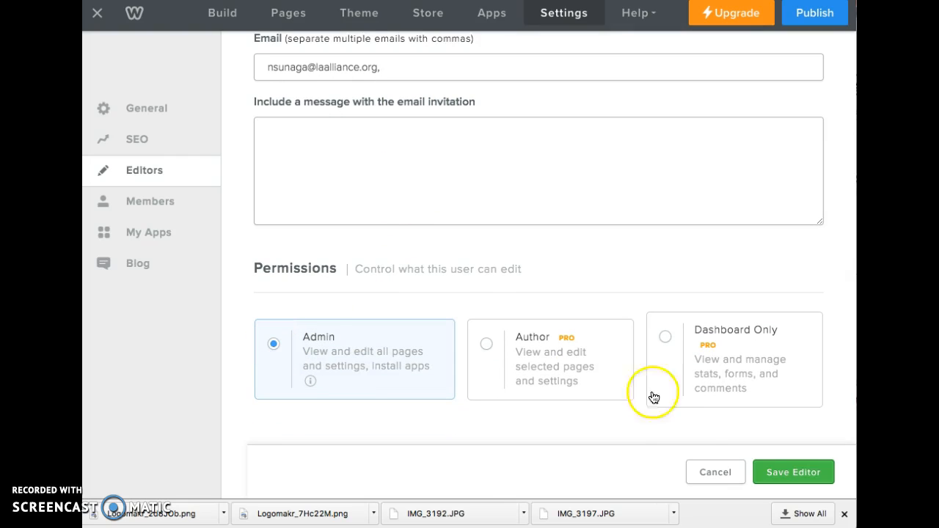
pyautogui.moveTo(307, 354)
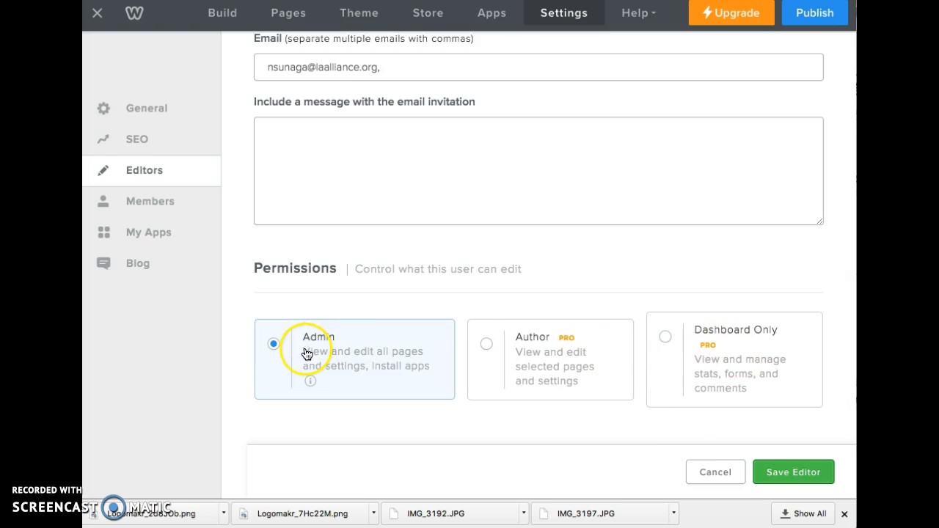
# Step: Save the editor to send the invitation and list them as Administrator
pyautogui.click(793, 472)
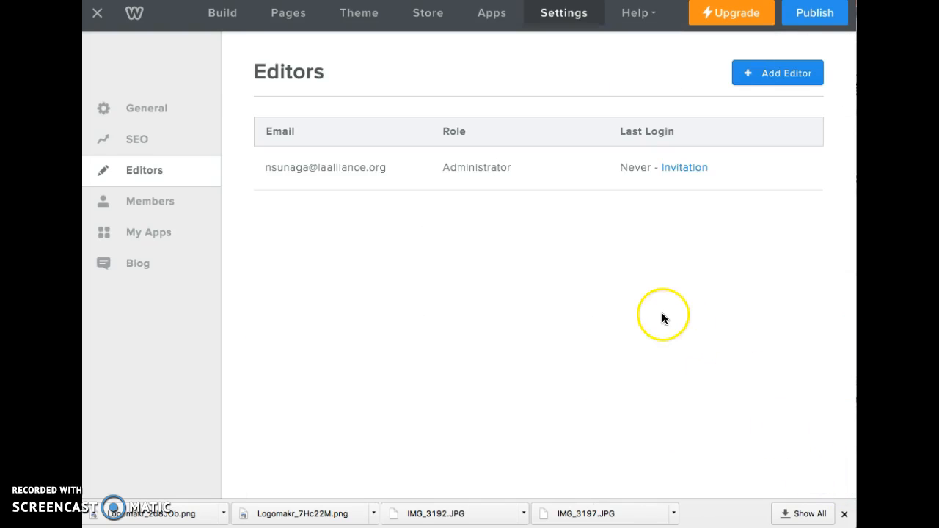
pyautogui.moveTo(664, 206)
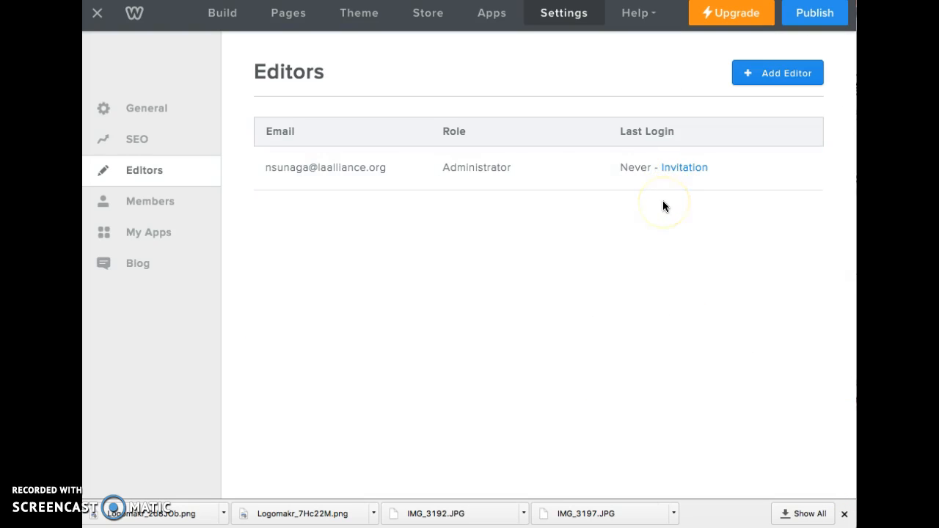
pyautogui.moveTo(401, 205)
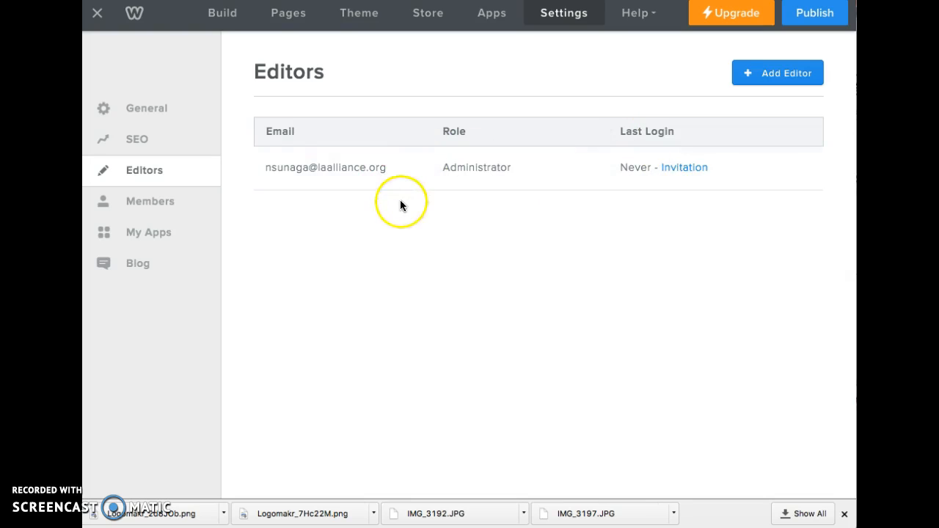
pyautogui.moveTo(510, 216)
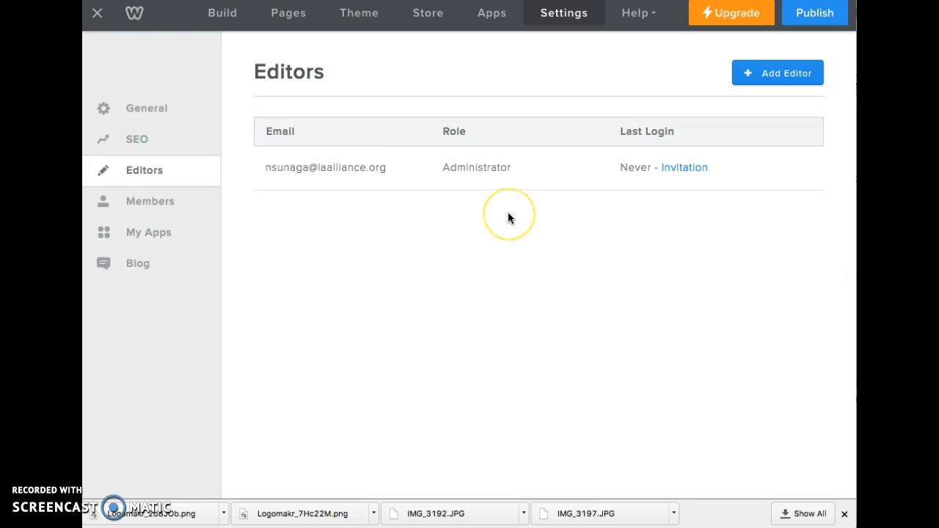
pyautogui.moveTo(510, 218)
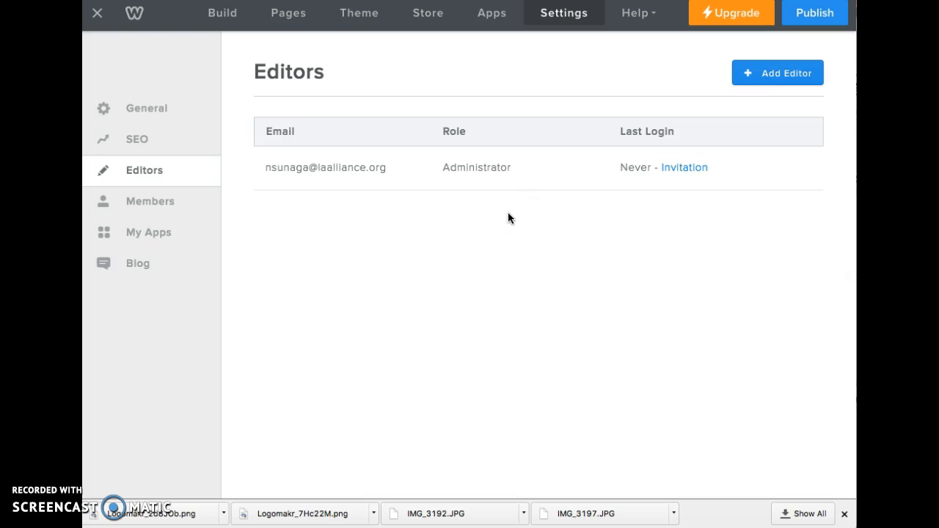